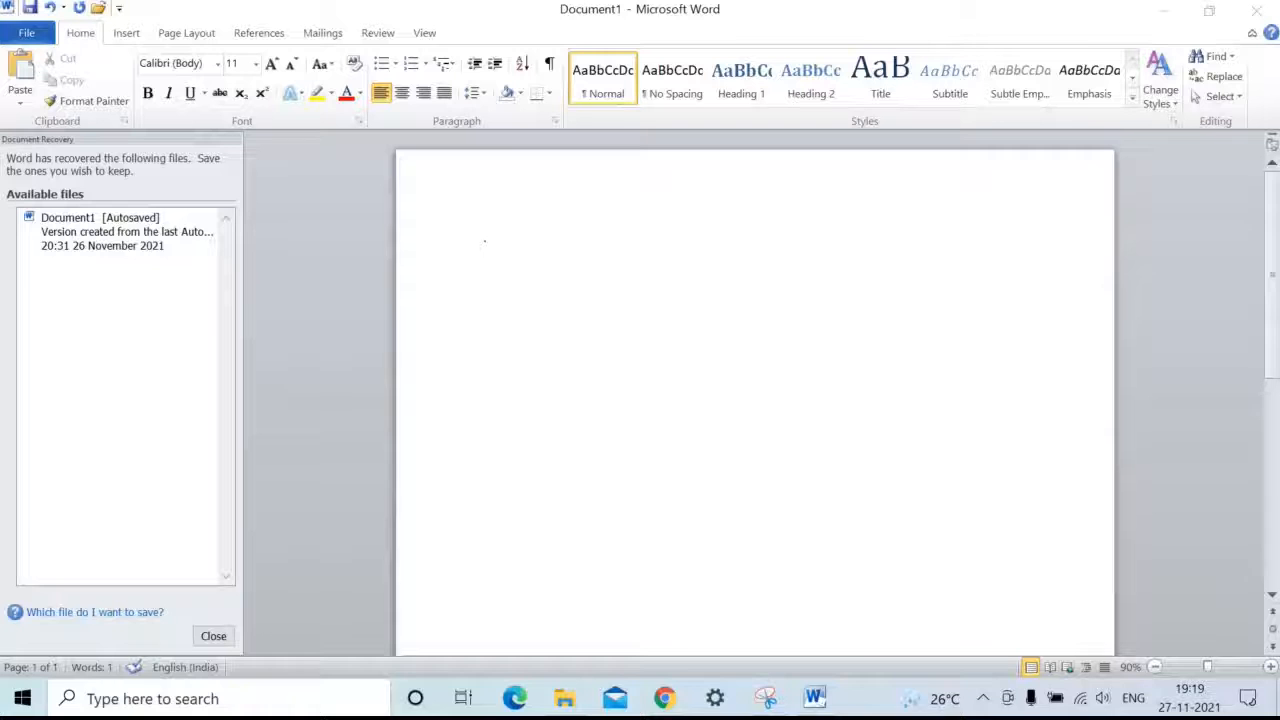
pyautogui.moveTo(560, 436)
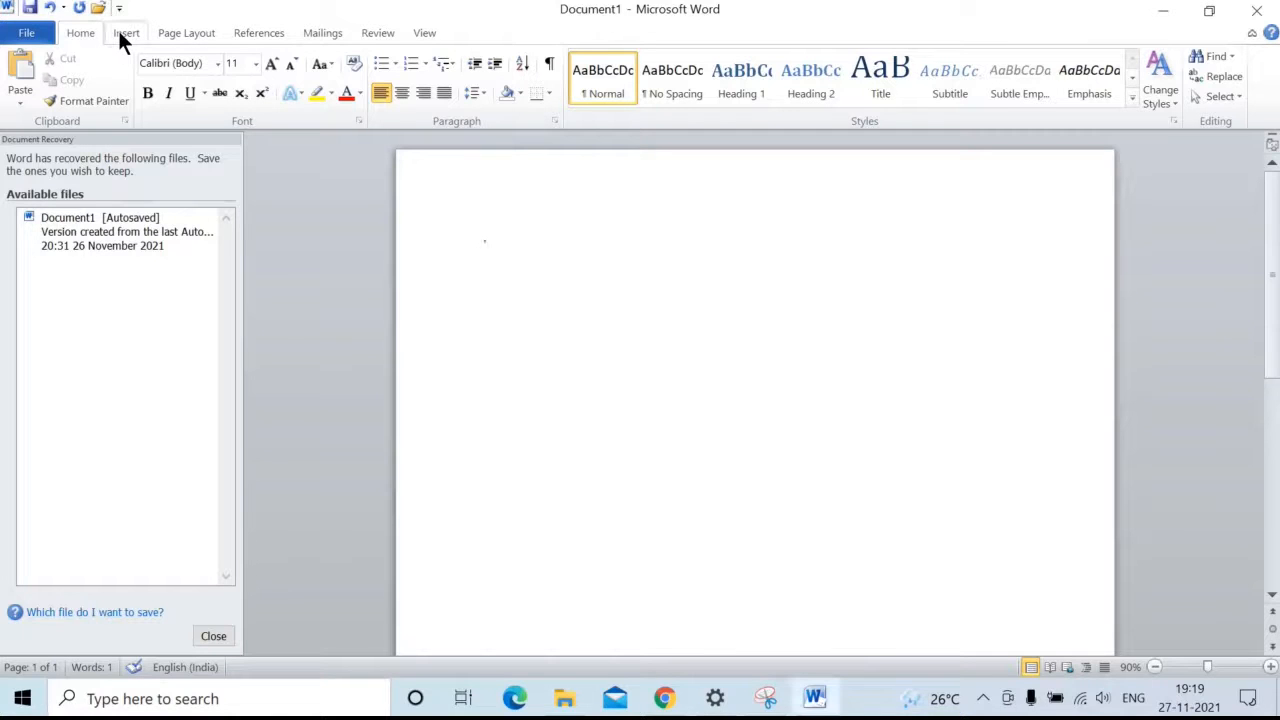
# Insert a screen clipping of the Chrome new tab window via Insert > Screenshot
pyautogui.click(126, 32)
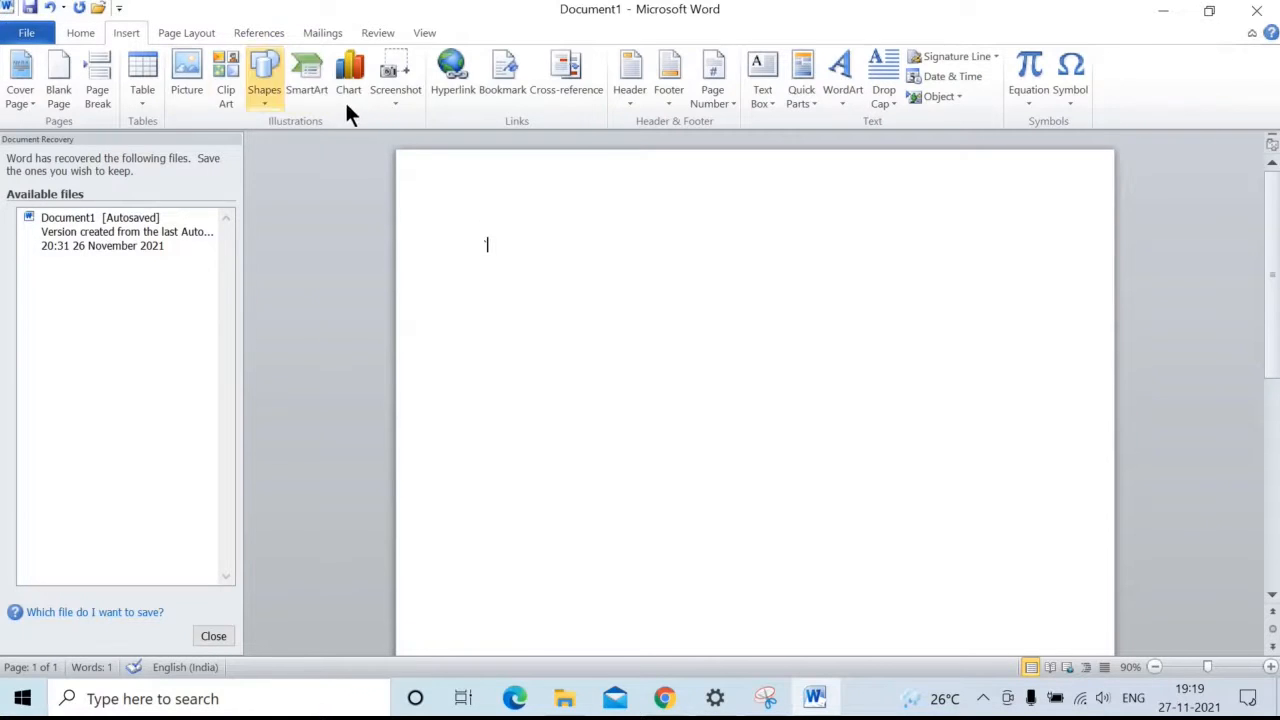
pyautogui.moveTo(378, 108)
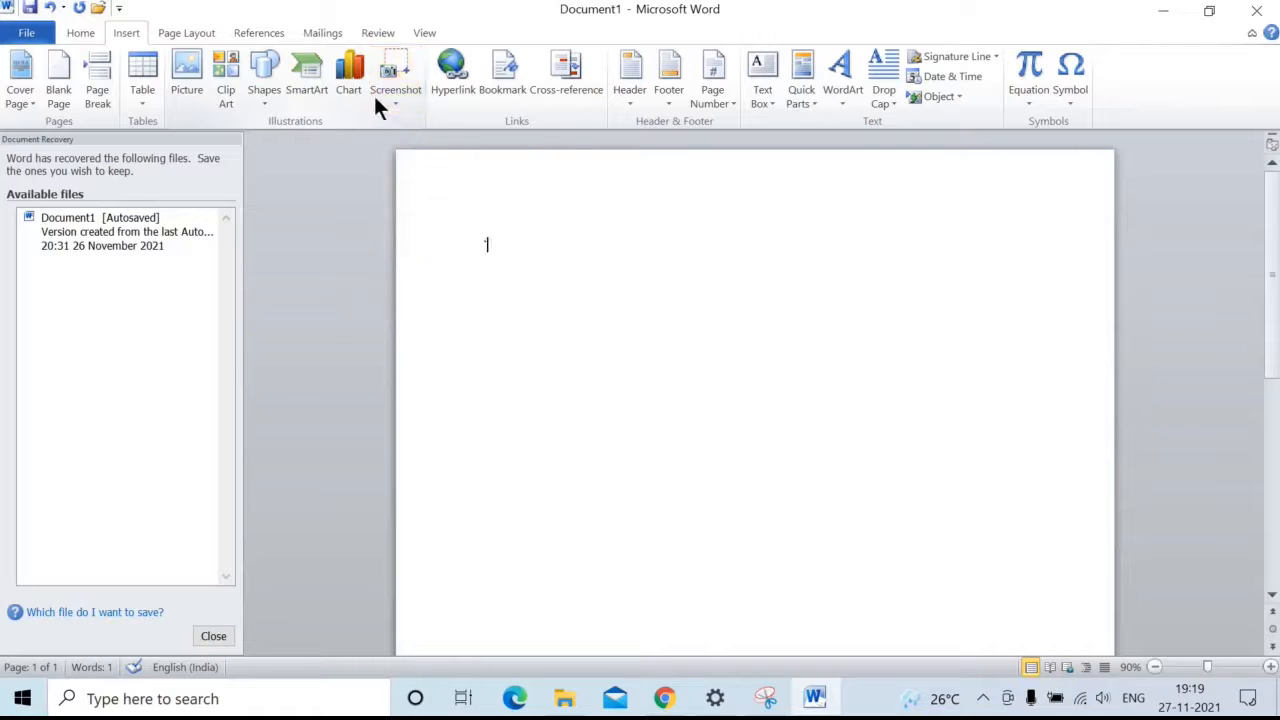
pyautogui.moveTo(396, 76)
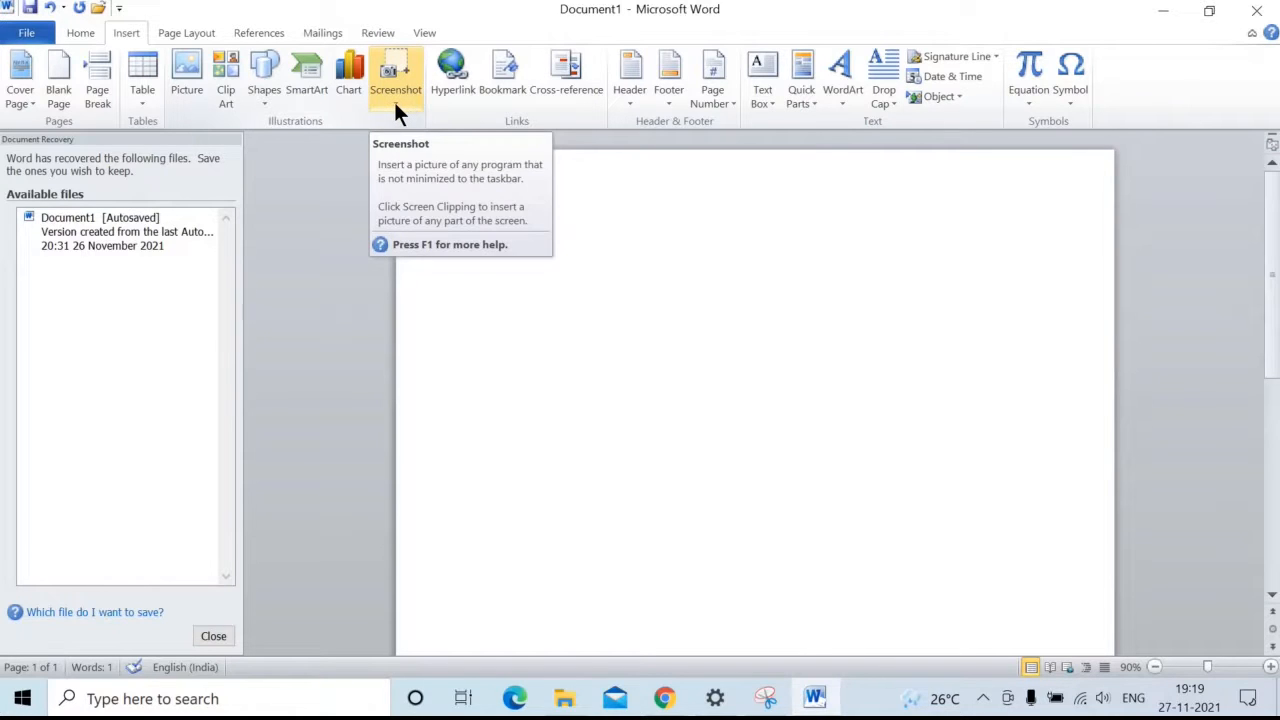
pyautogui.click(396, 76)
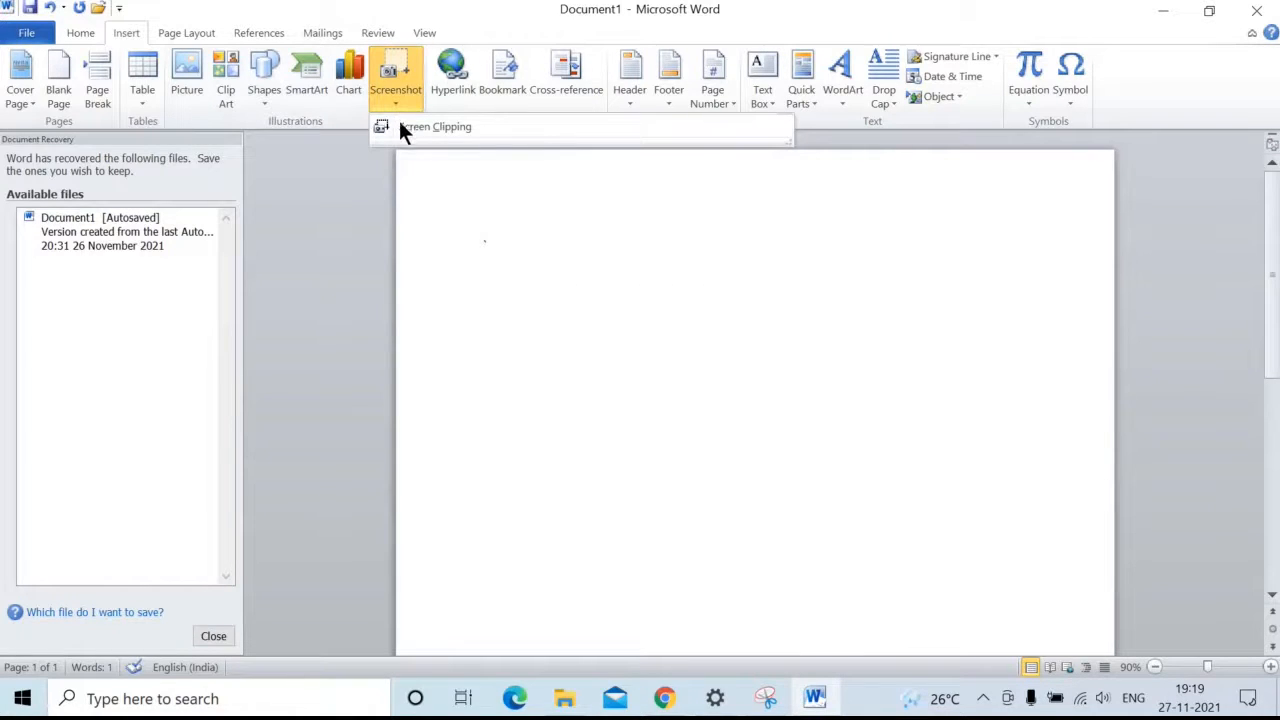
pyautogui.moveTo(436, 126)
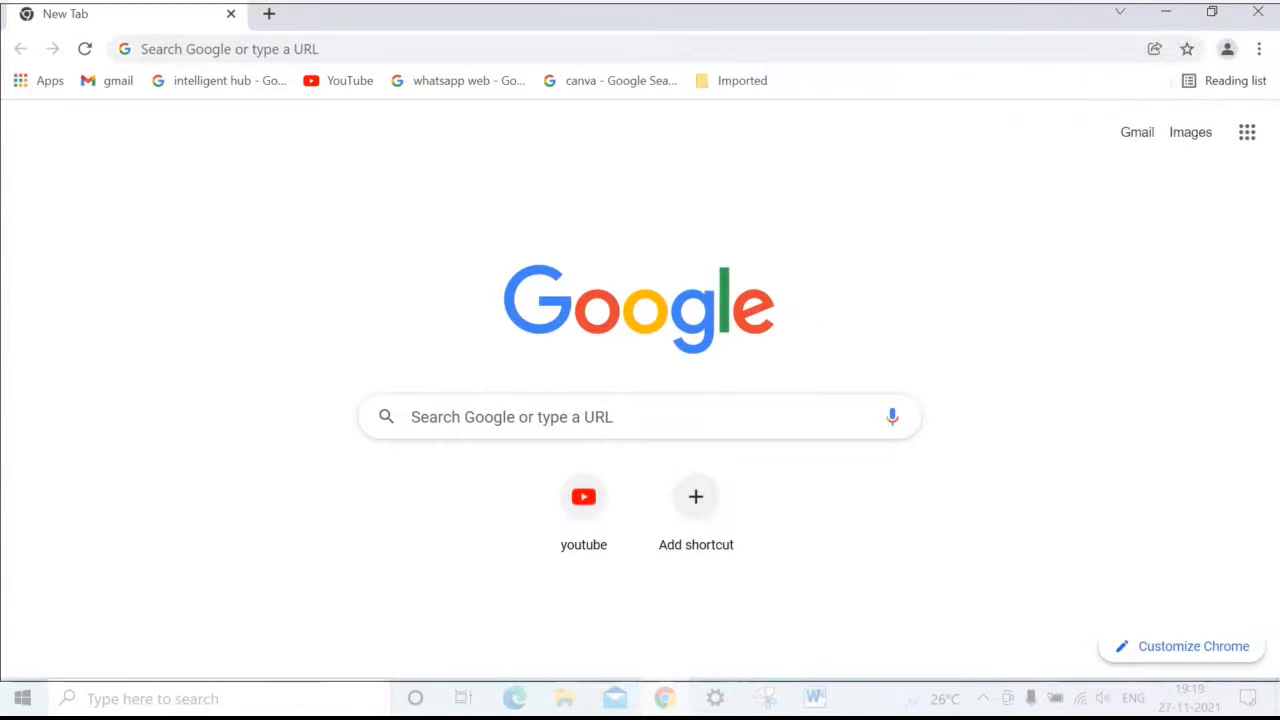
pyautogui.click(814, 698)
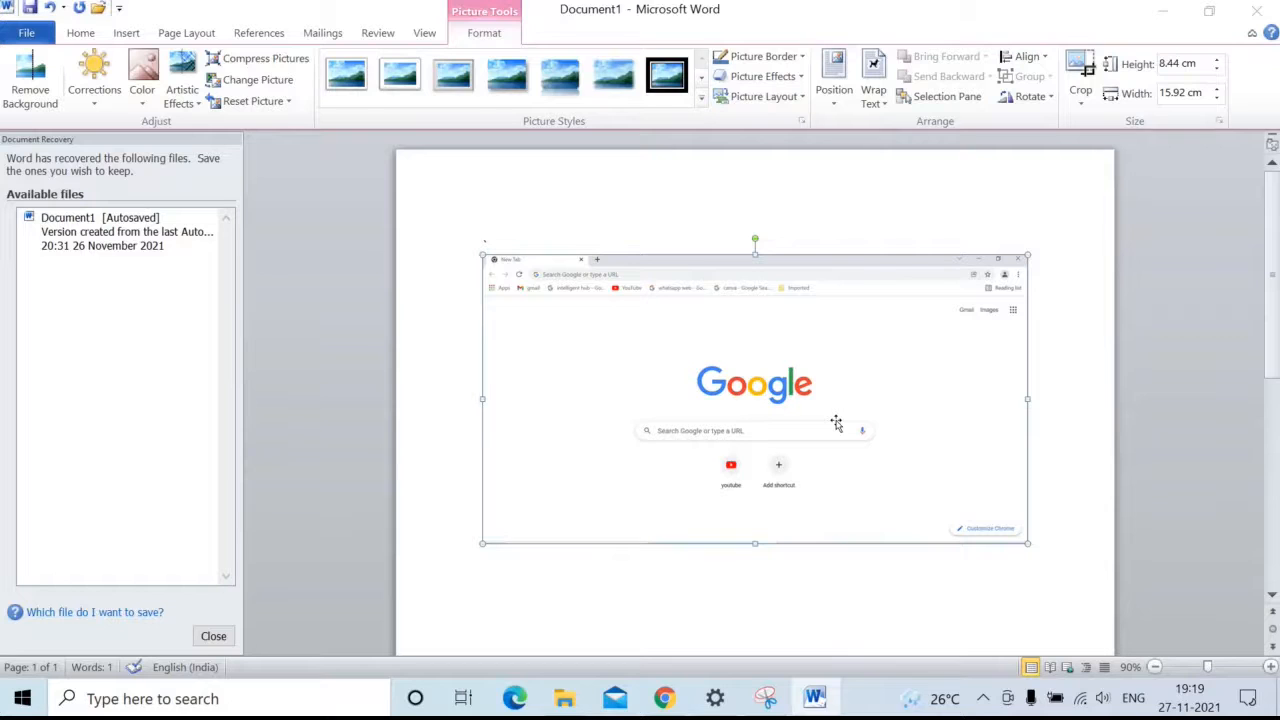
pyautogui.moveTo(770, 432)
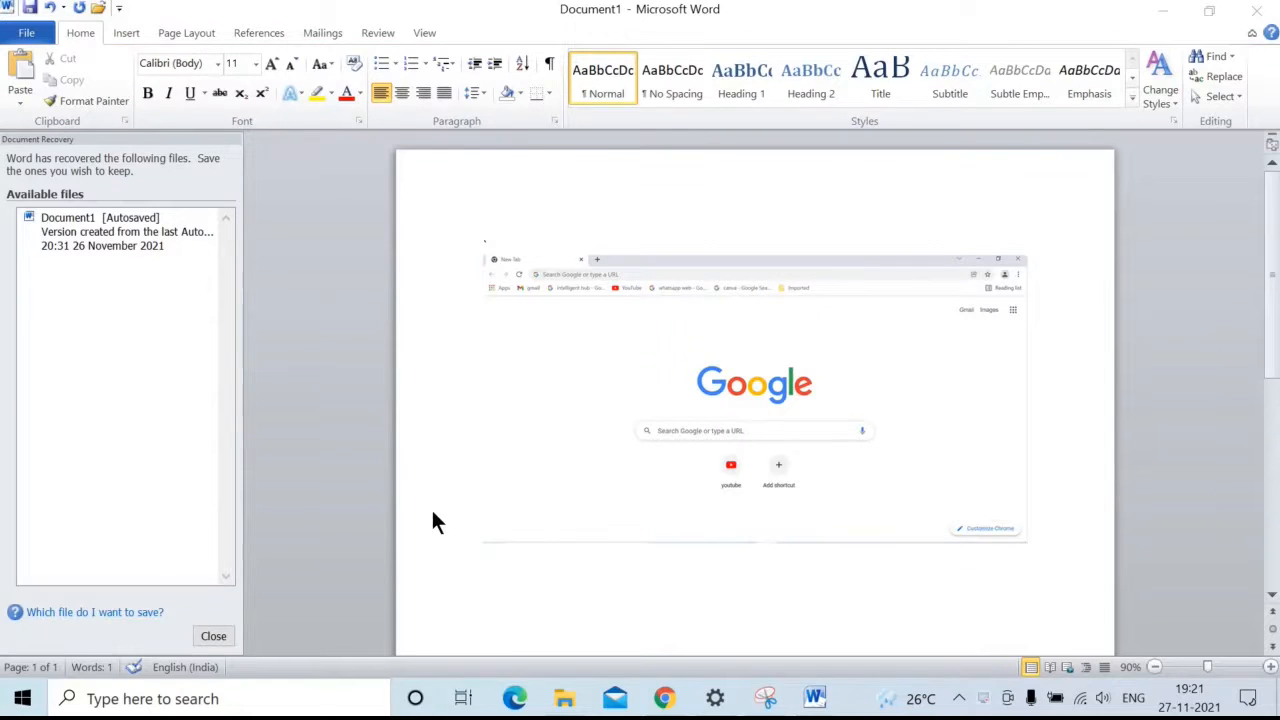
pyautogui.moveTo(752, 556)
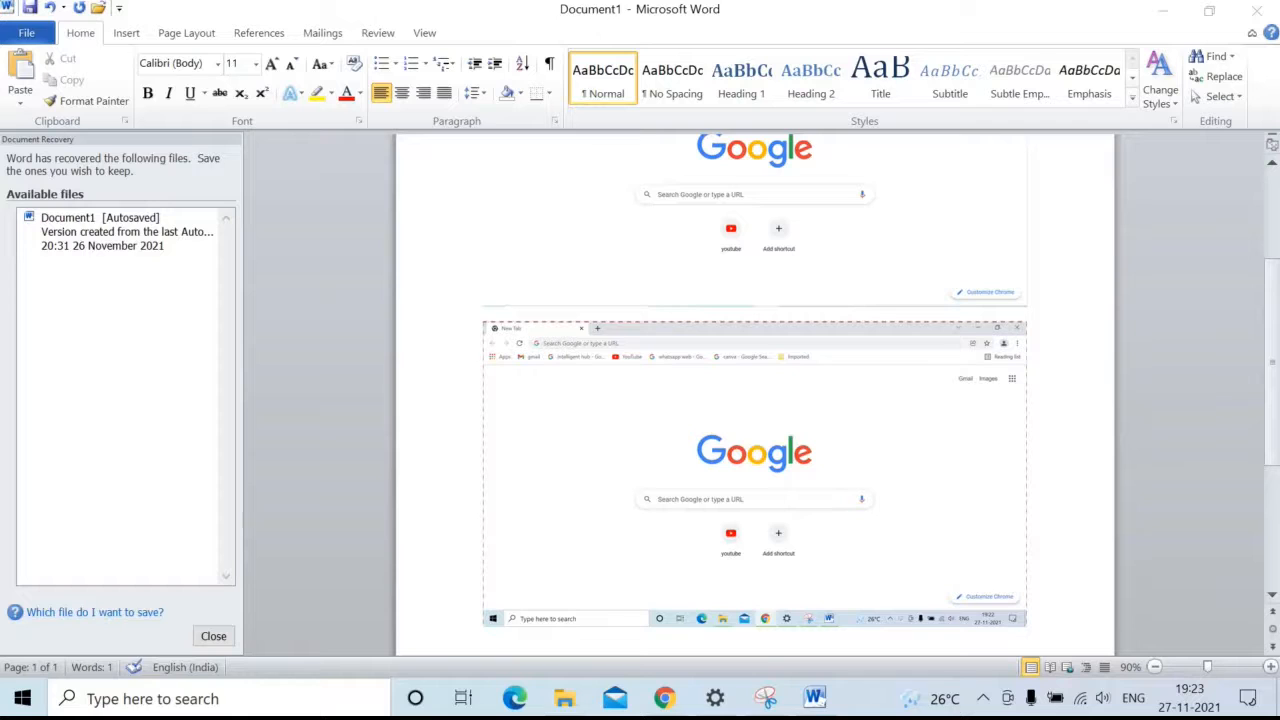
pyautogui.moveTo(876, 422)
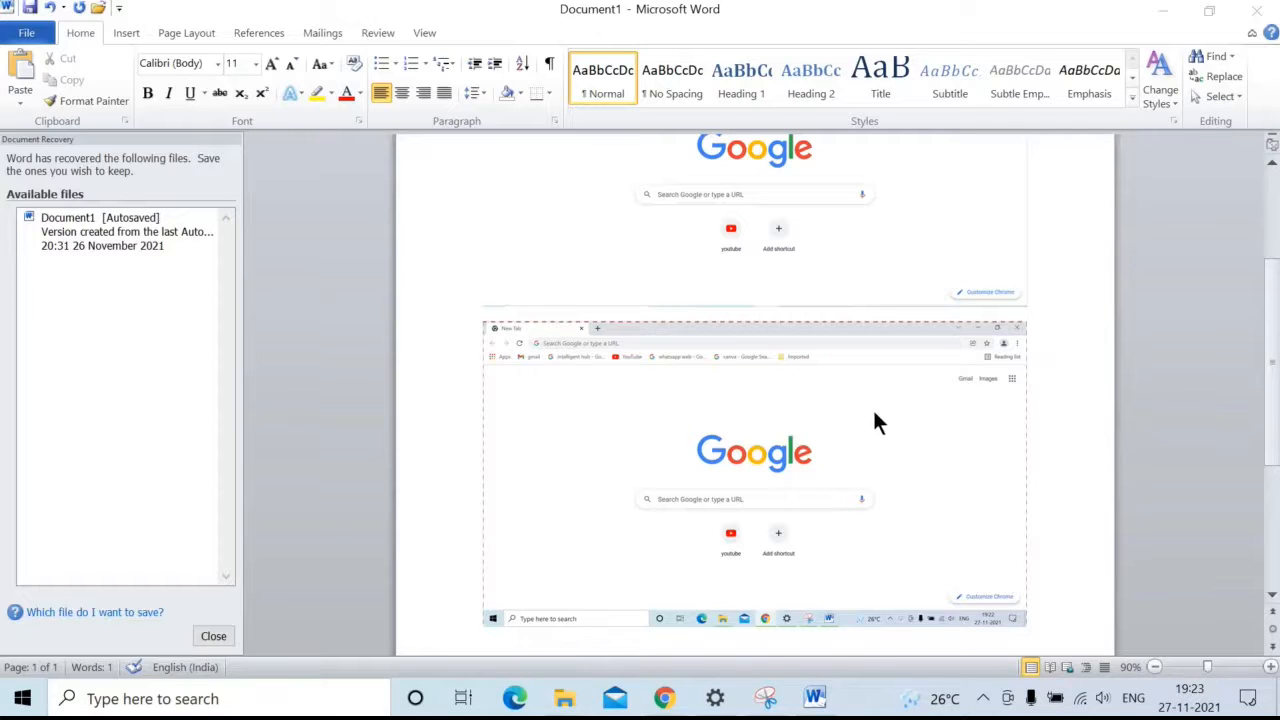
pyautogui.moveTo(900, 500)
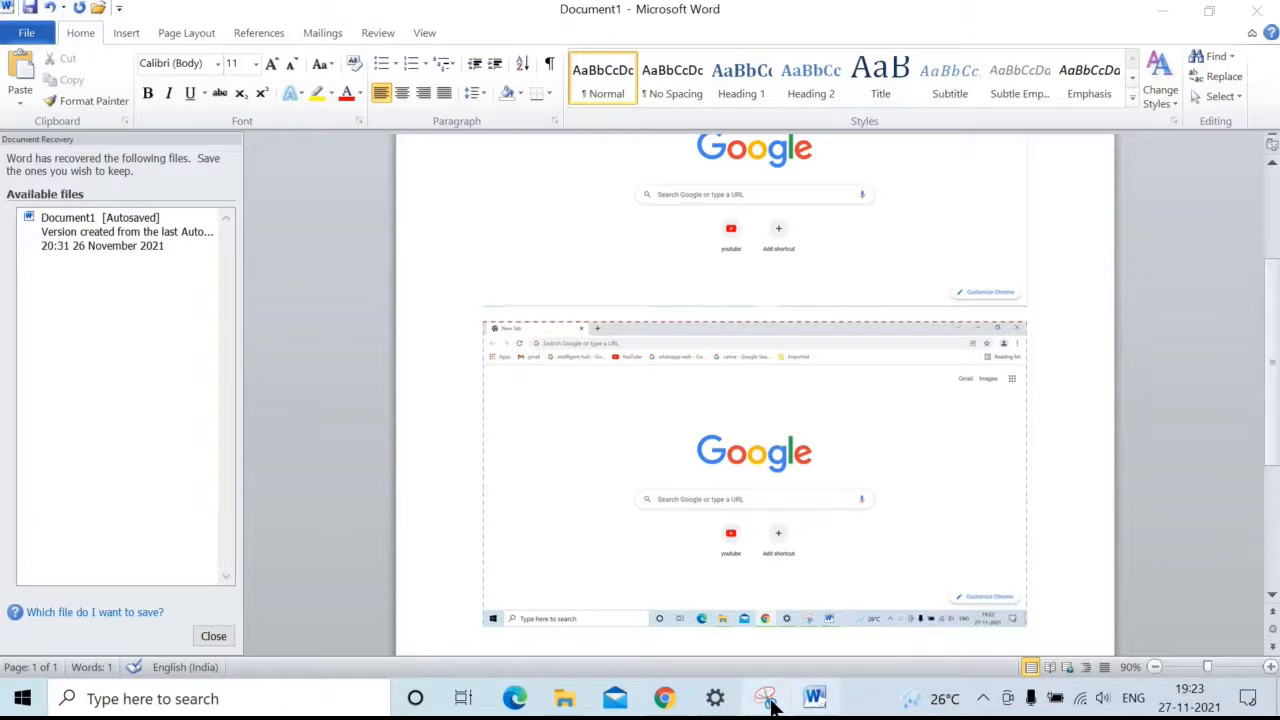
# Launch Snipping Tool, bring Chrome forward behind it, and start a new snip
pyautogui.click(766, 696)
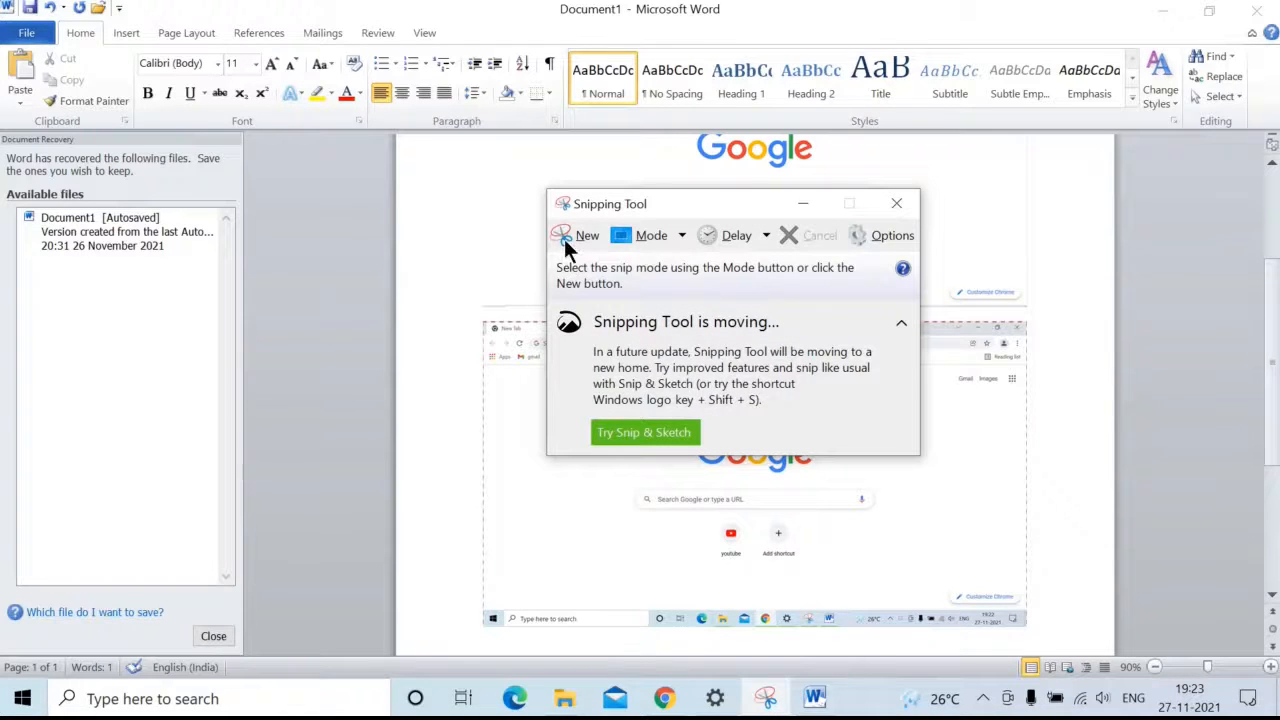
pyautogui.moveTo(610, 204); pyautogui.dragTo(516, 236)
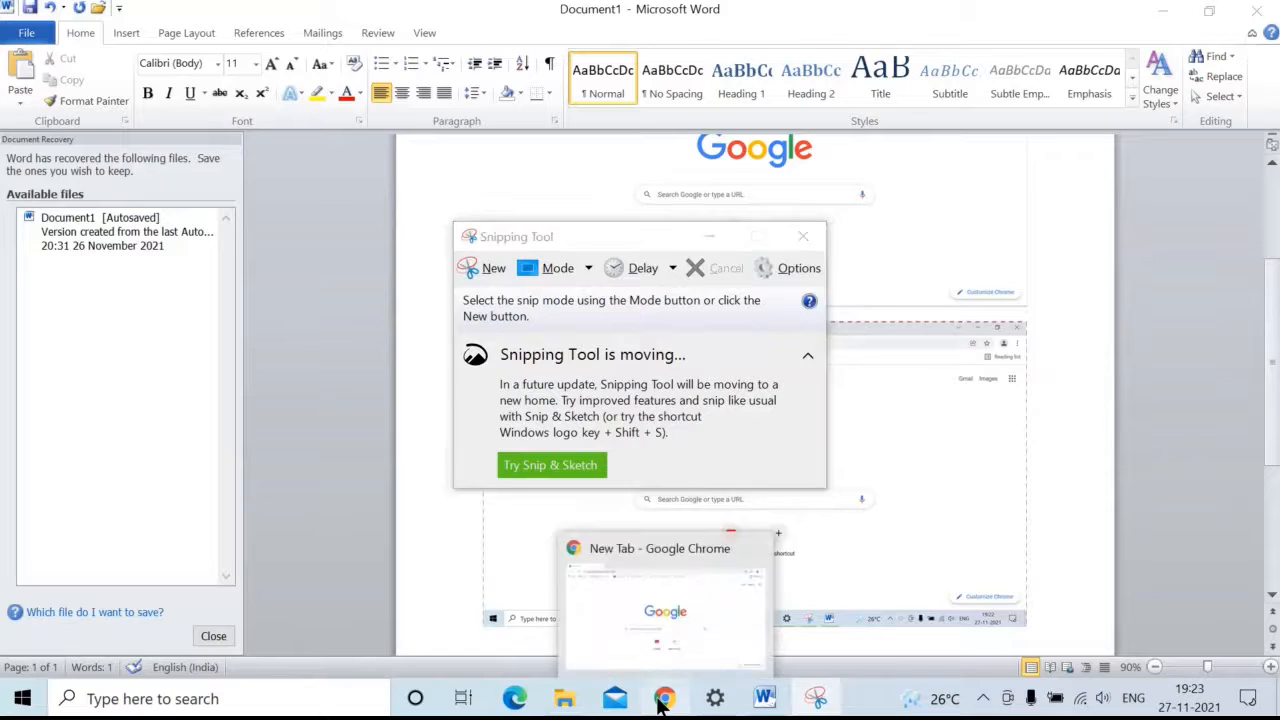
pyautogui.click(664, 698)
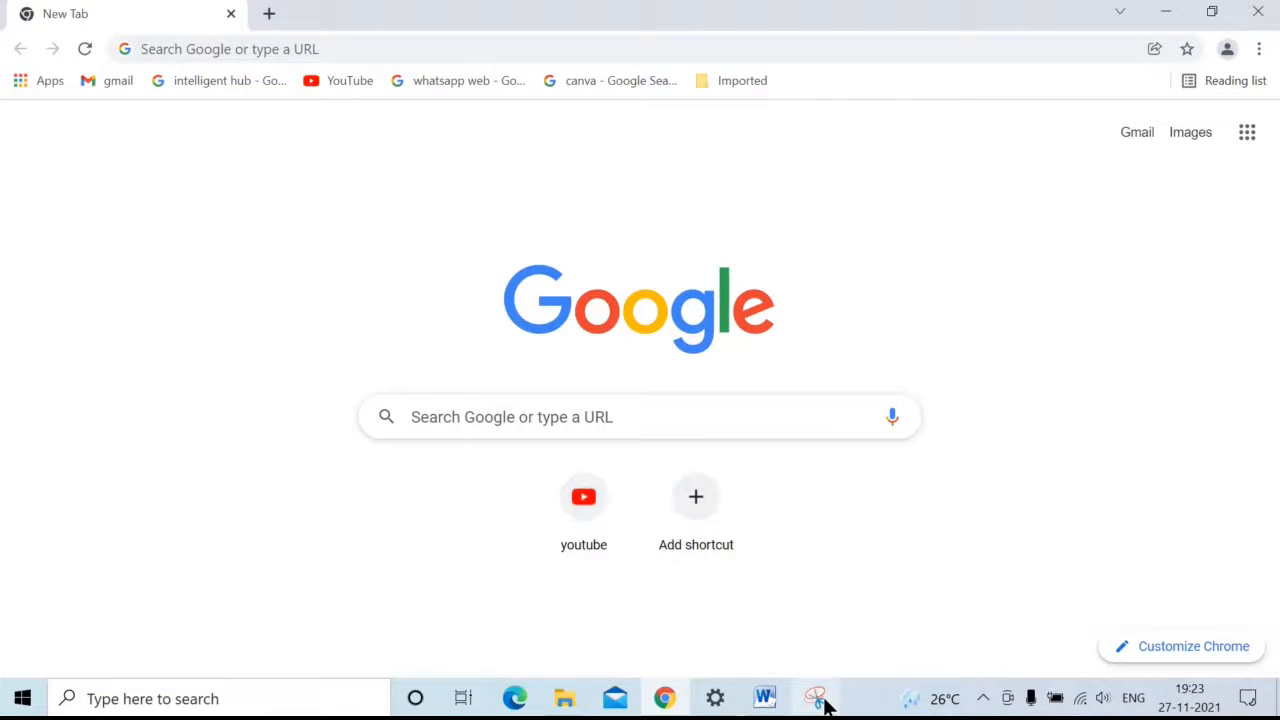
pyautogui.click(816, 698)
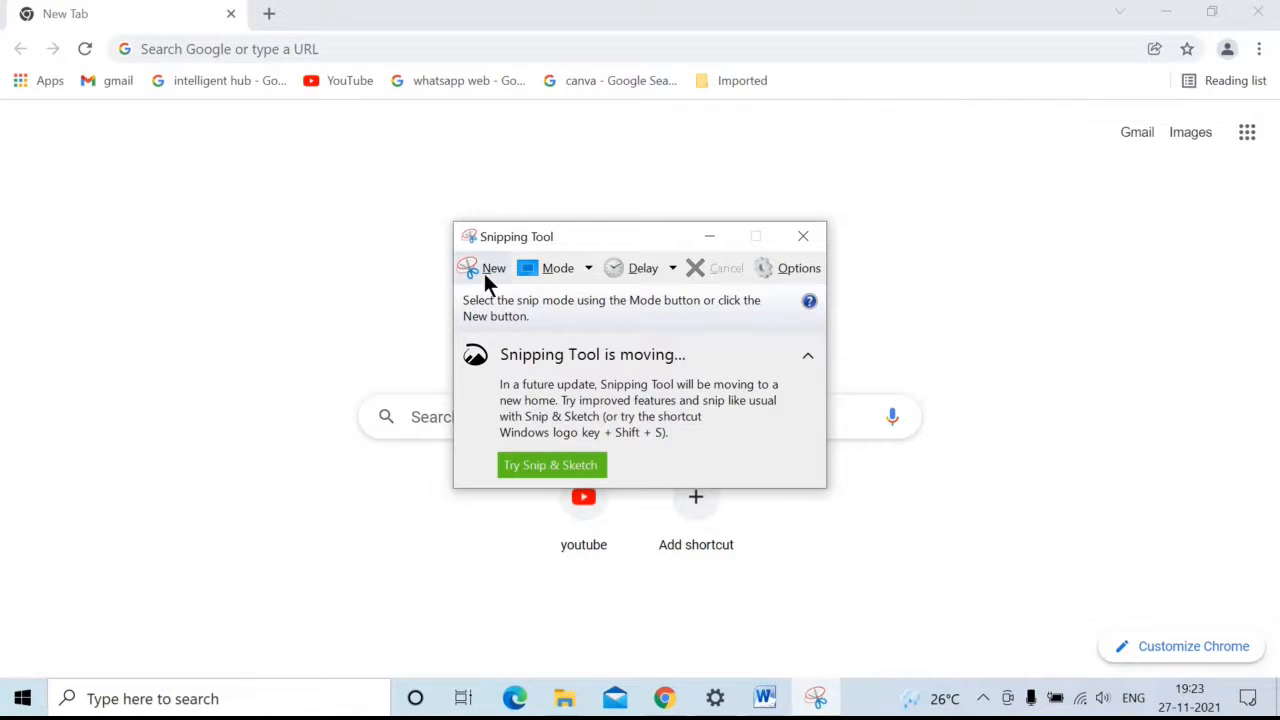
pyautogui.click(494, 268)
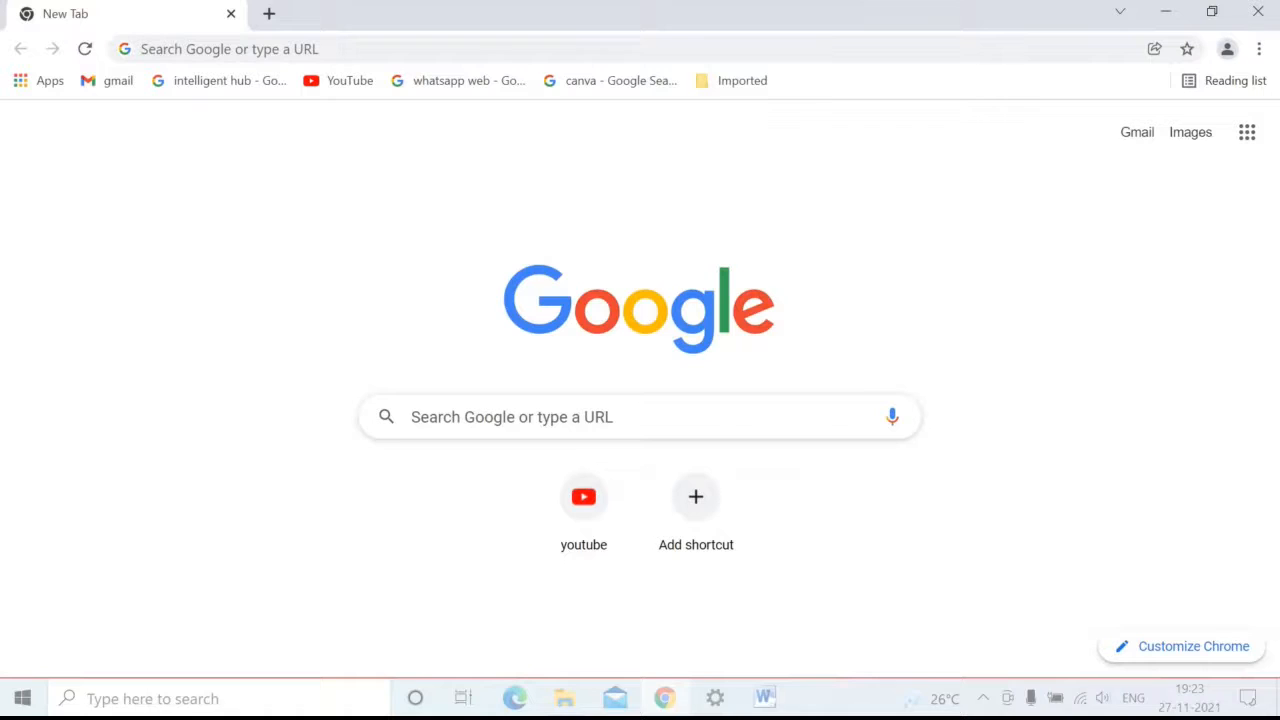
# Snip the Chrome new tab window and bring up the actions to copy it
pyautogui.click(816, 698)
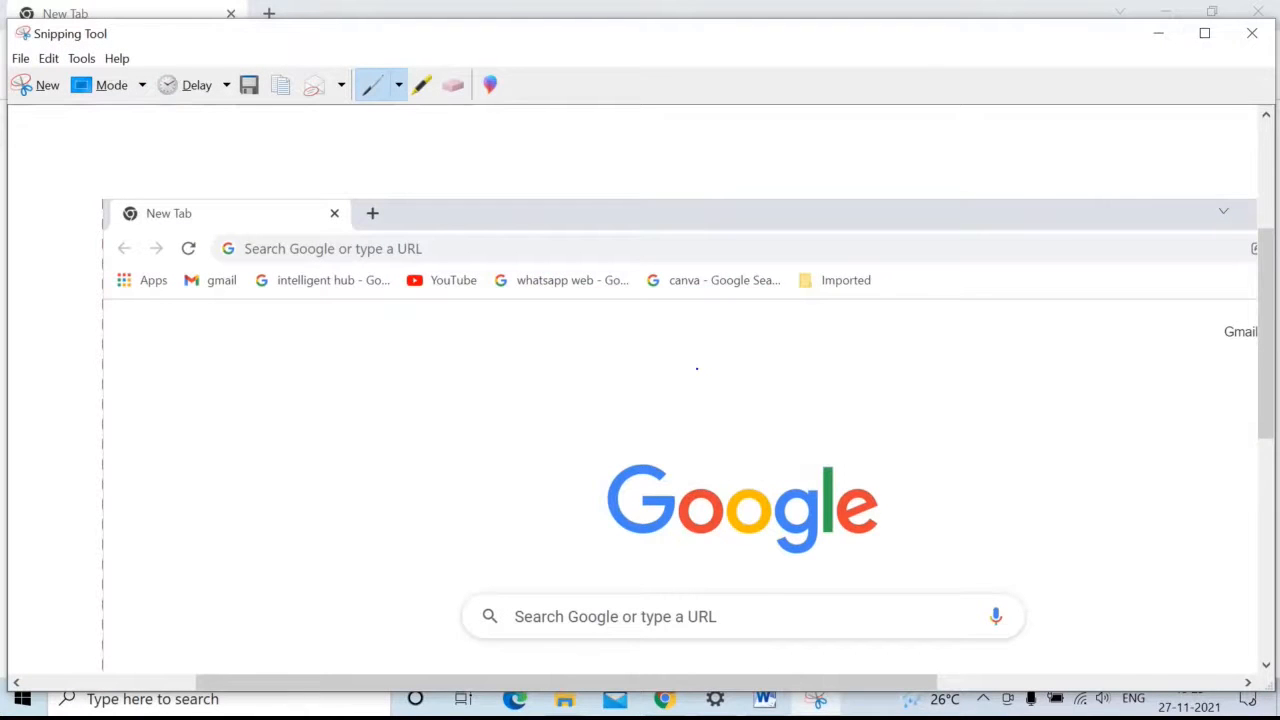
pyautogui.rightClick(696, 368)
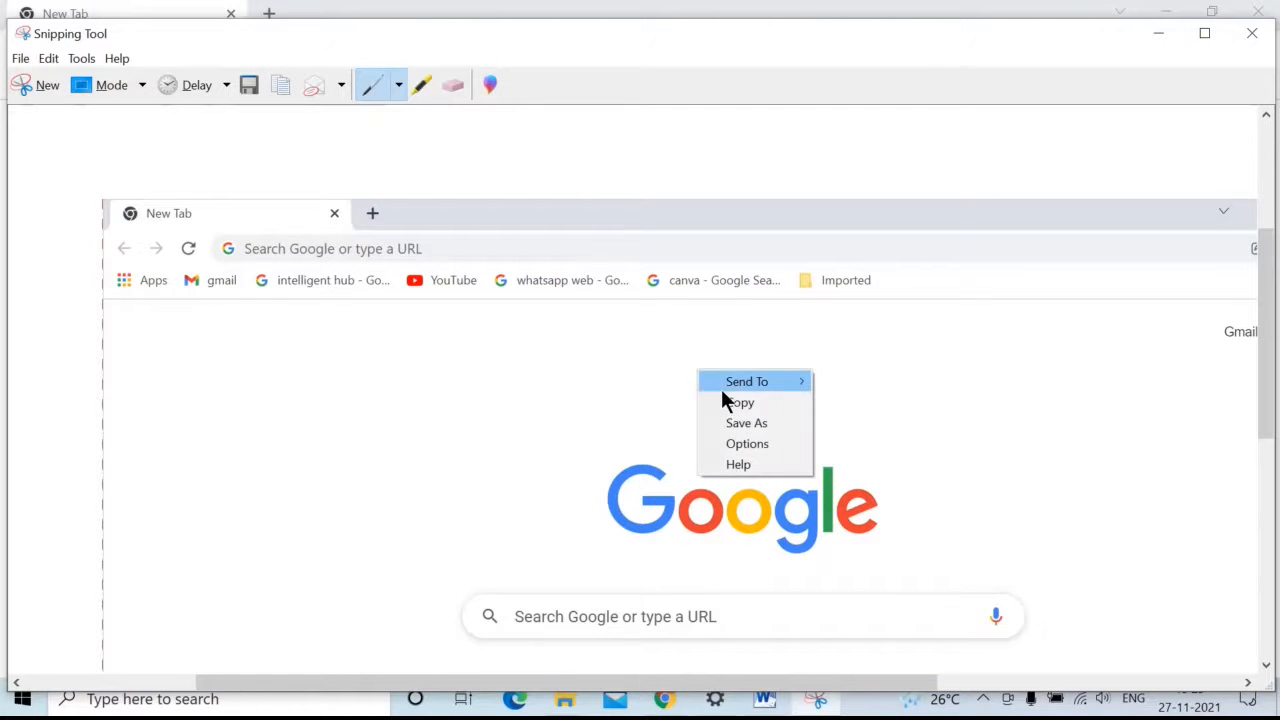
pyautogui.moveTo(740, 402)
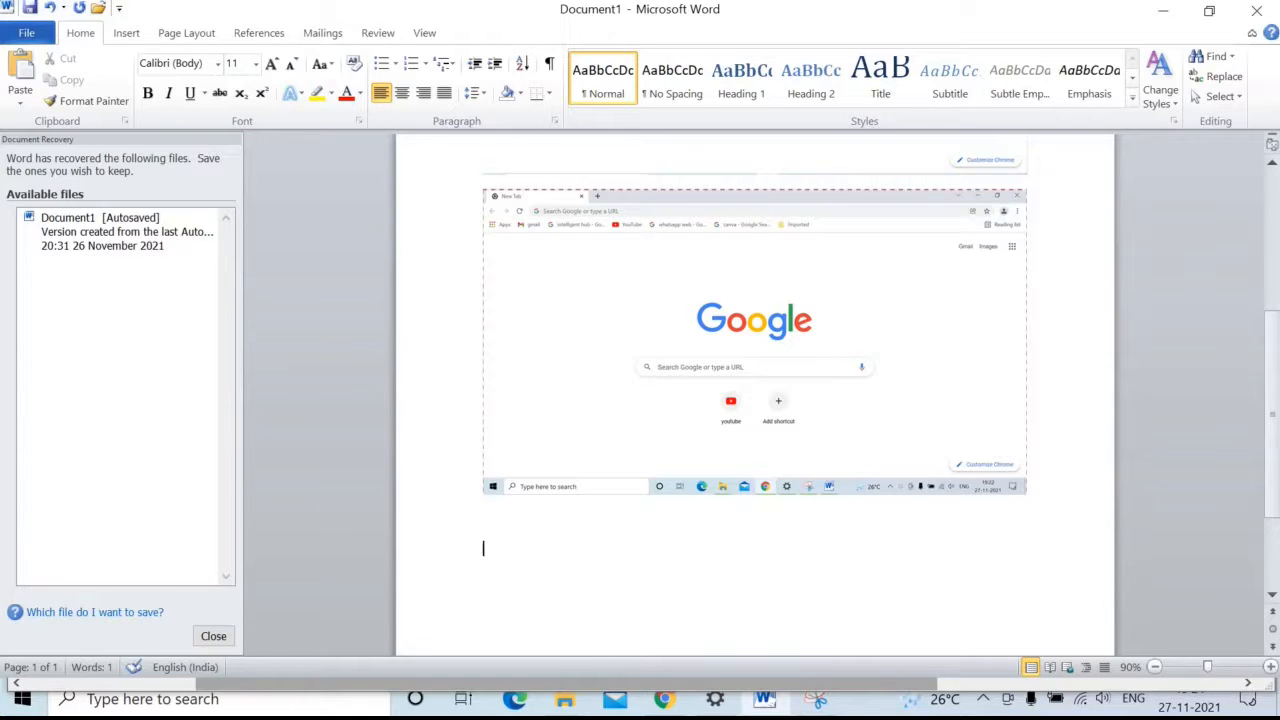
# Scroll to page two and select the newly pasted Chrome screenshot
pyautogui.scroll(-3)
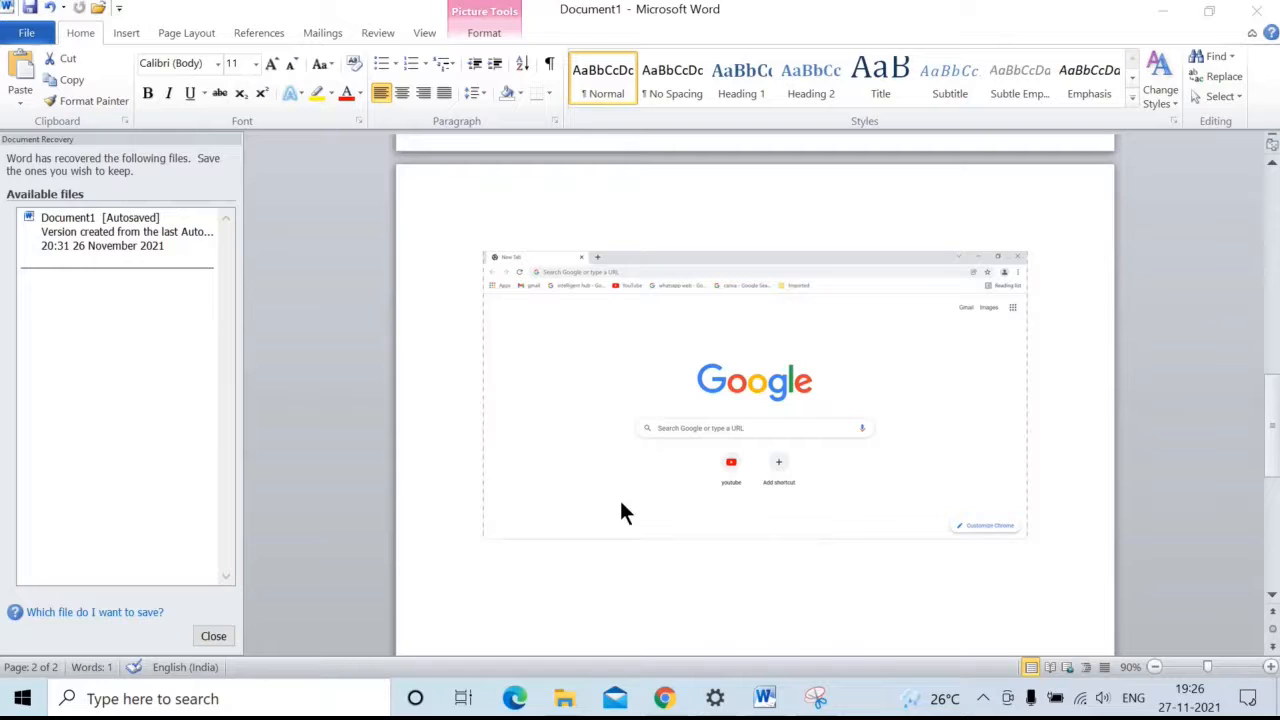
pyautogui.moveTo(720, 384)
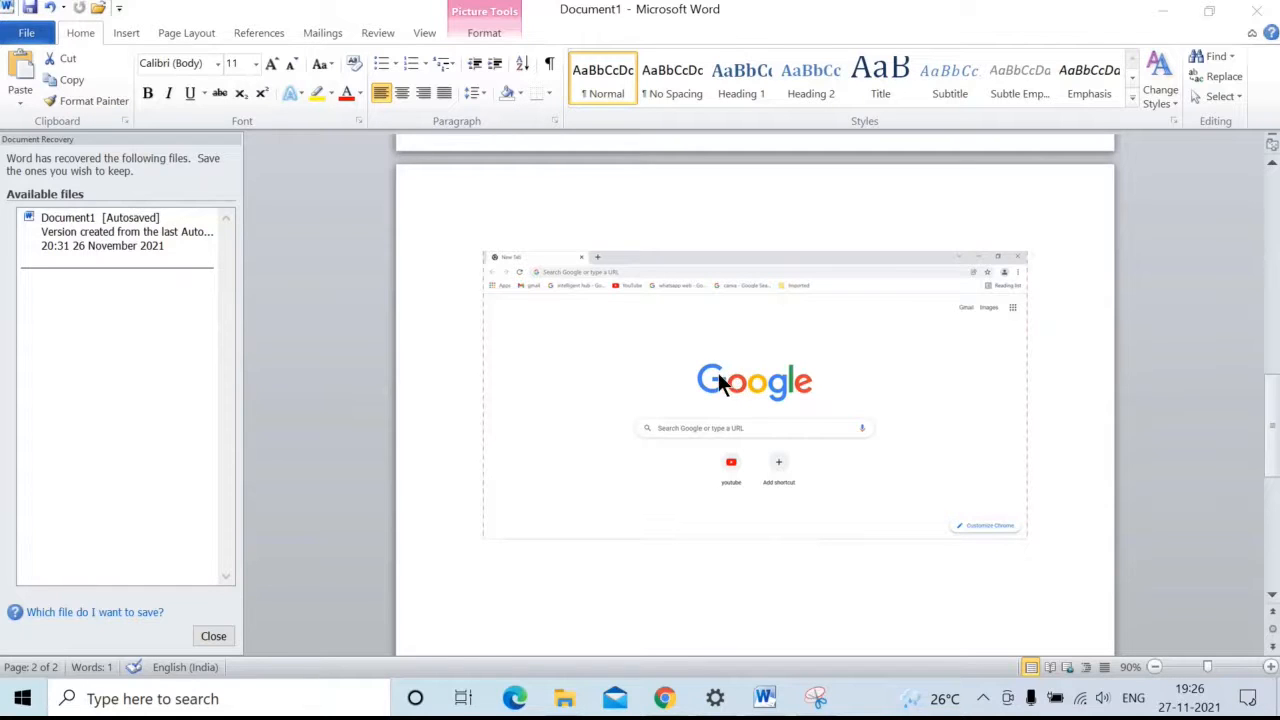
pyautogui.click(756, 384)
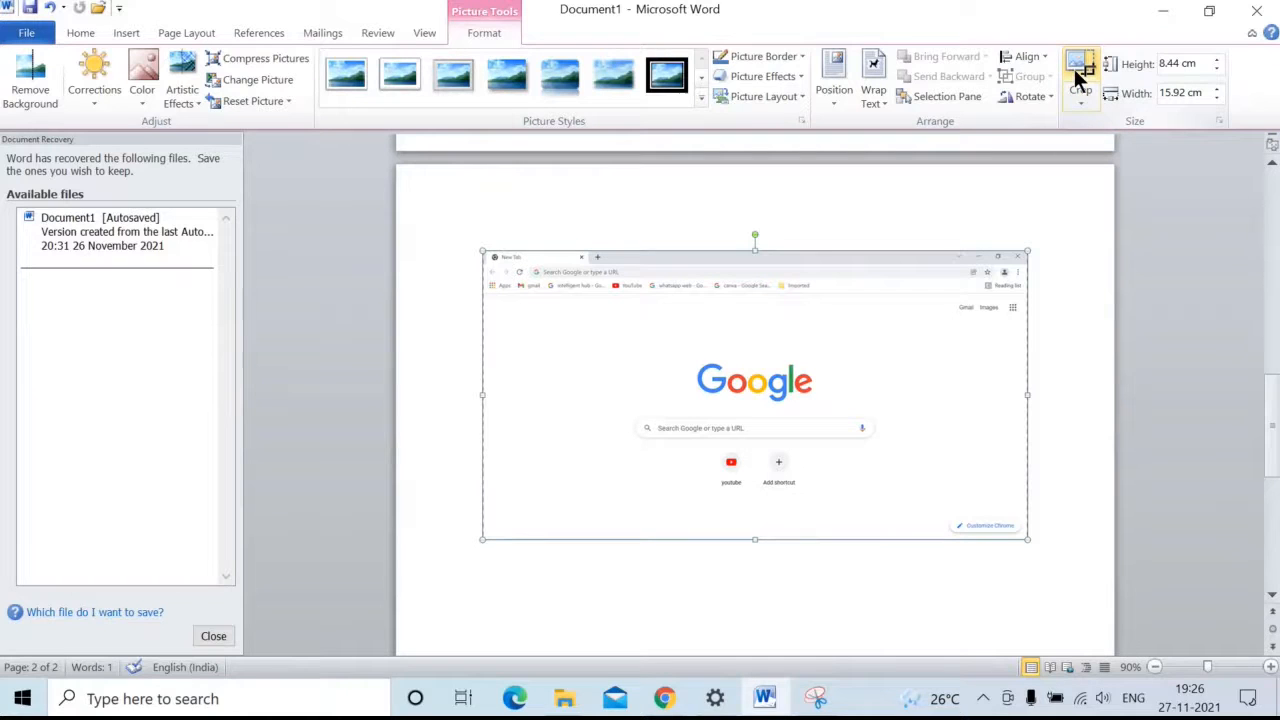
# Crop the third screenshot down to the Google logo, search box and shortcuts
pyautogui.click(1080, 76)
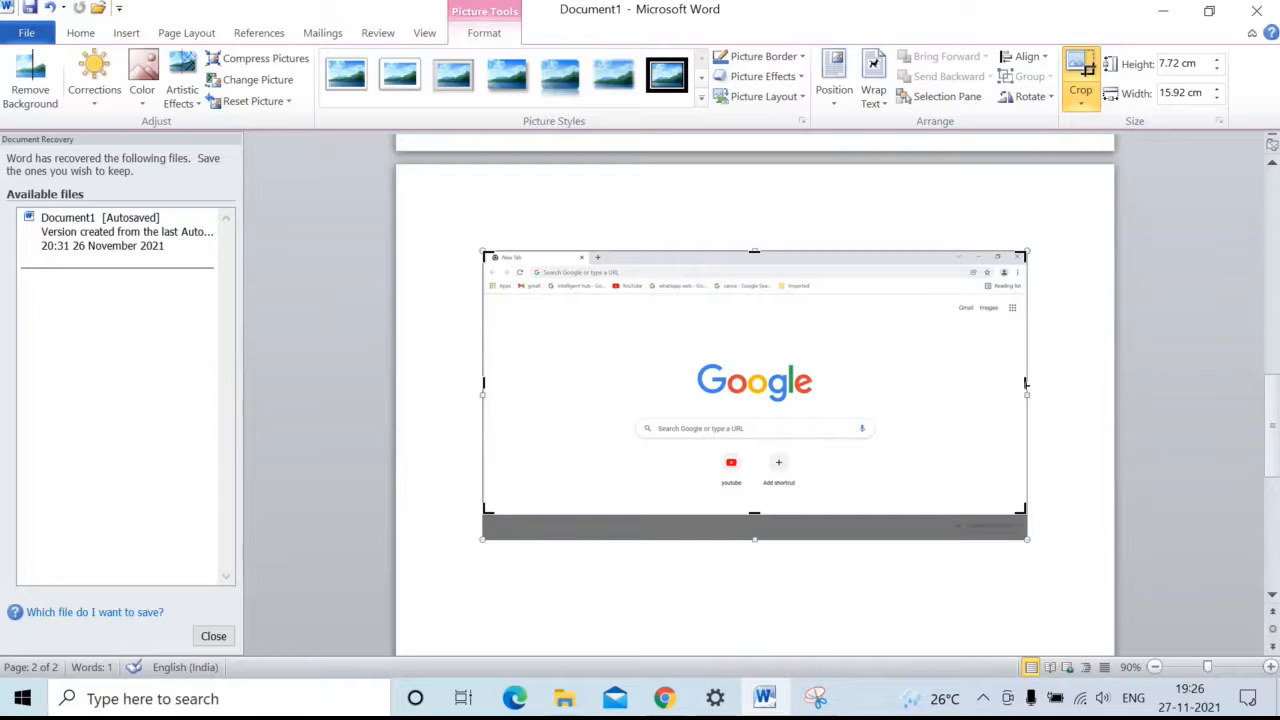
pyautogui.moveTo(1028, 394); pyautogui.dragTo(1008, 388)
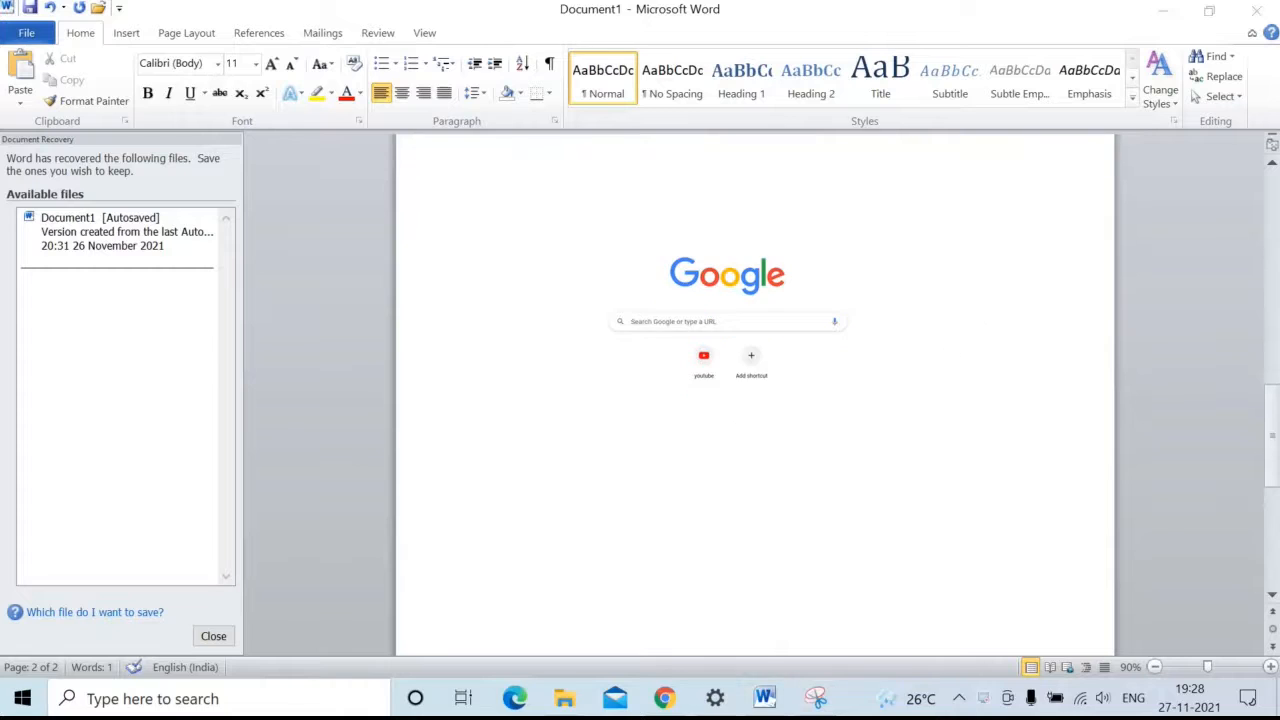
pyautogui.moveTo(624, 488)
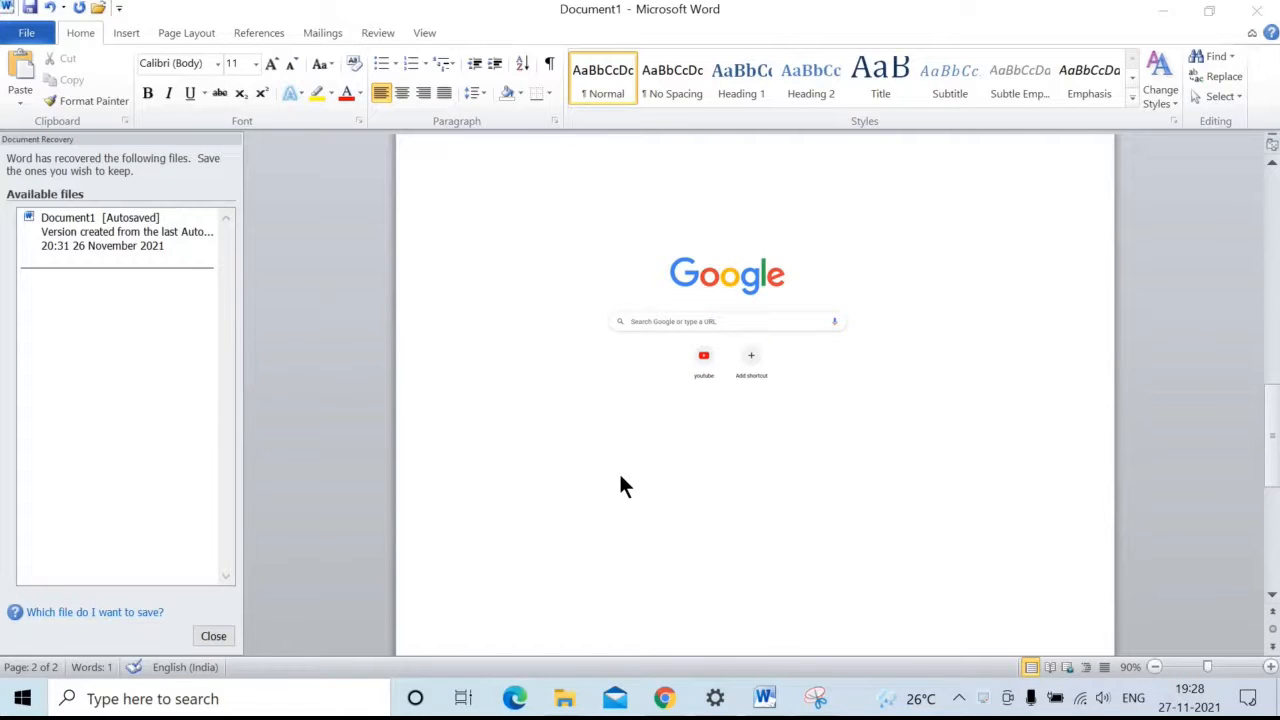